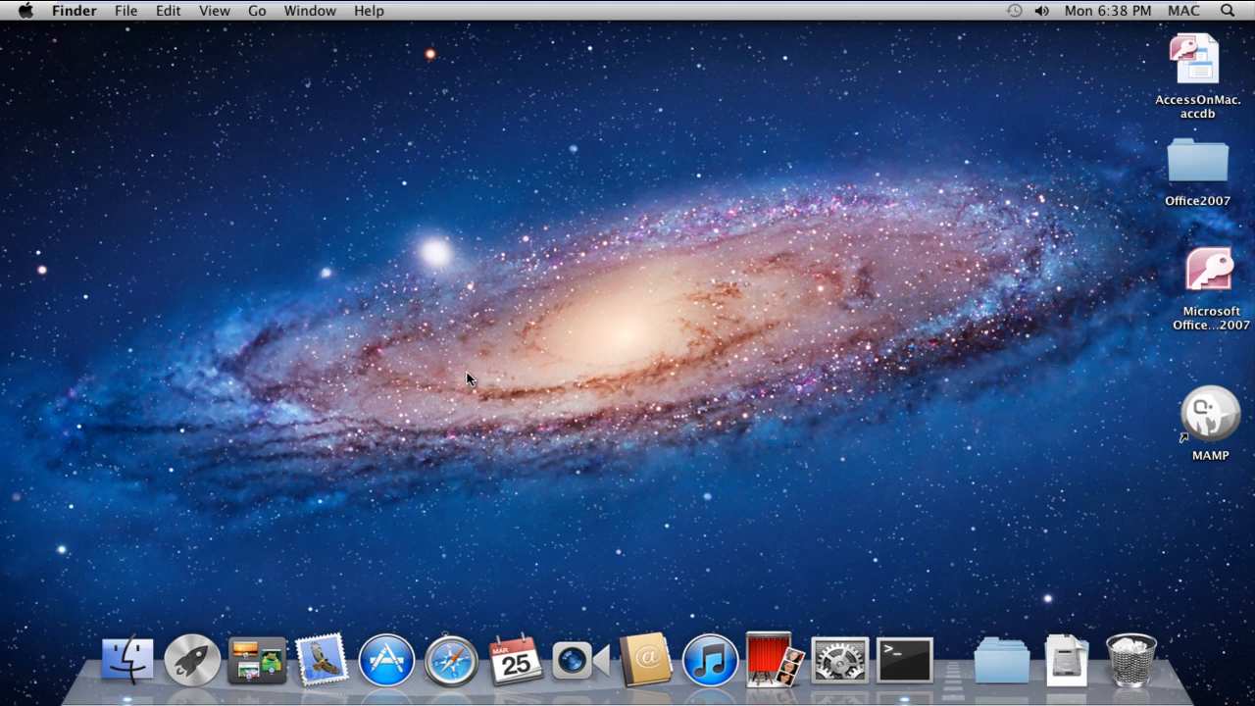
Step: Launch Terminal from the Utilities folder reached through Finder's Go menu
left_click(257, 12)
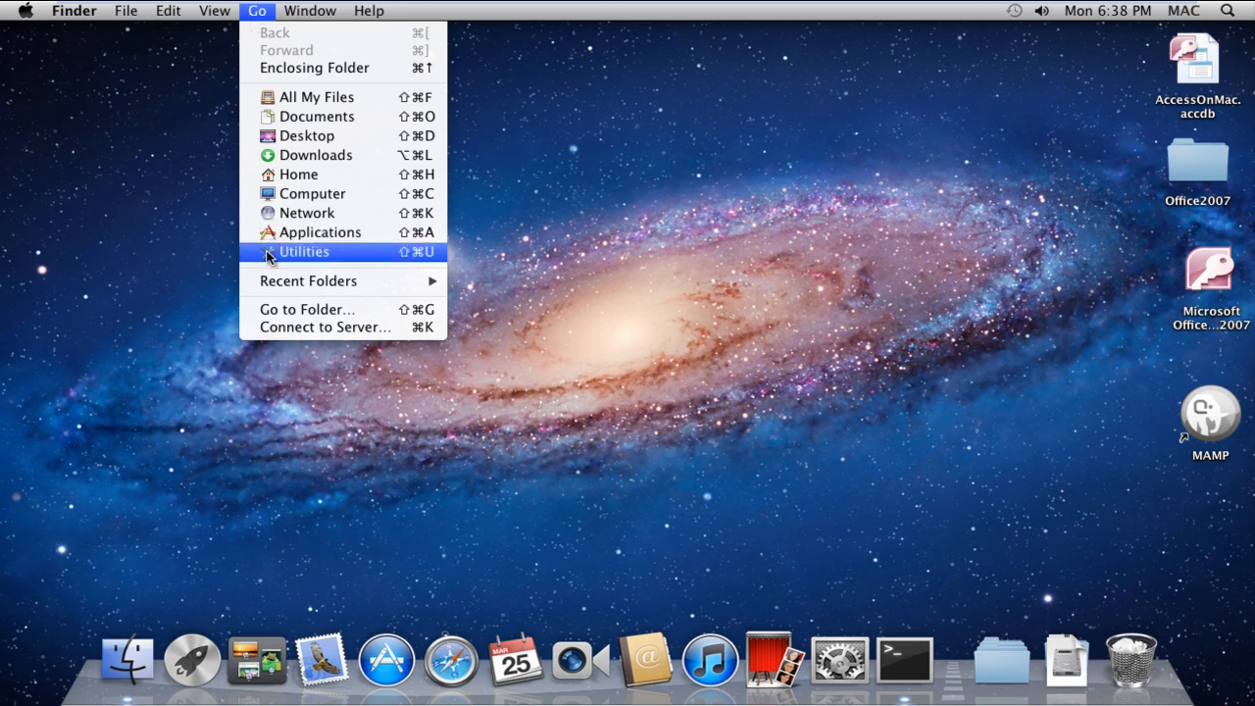
left_click(302, 251)
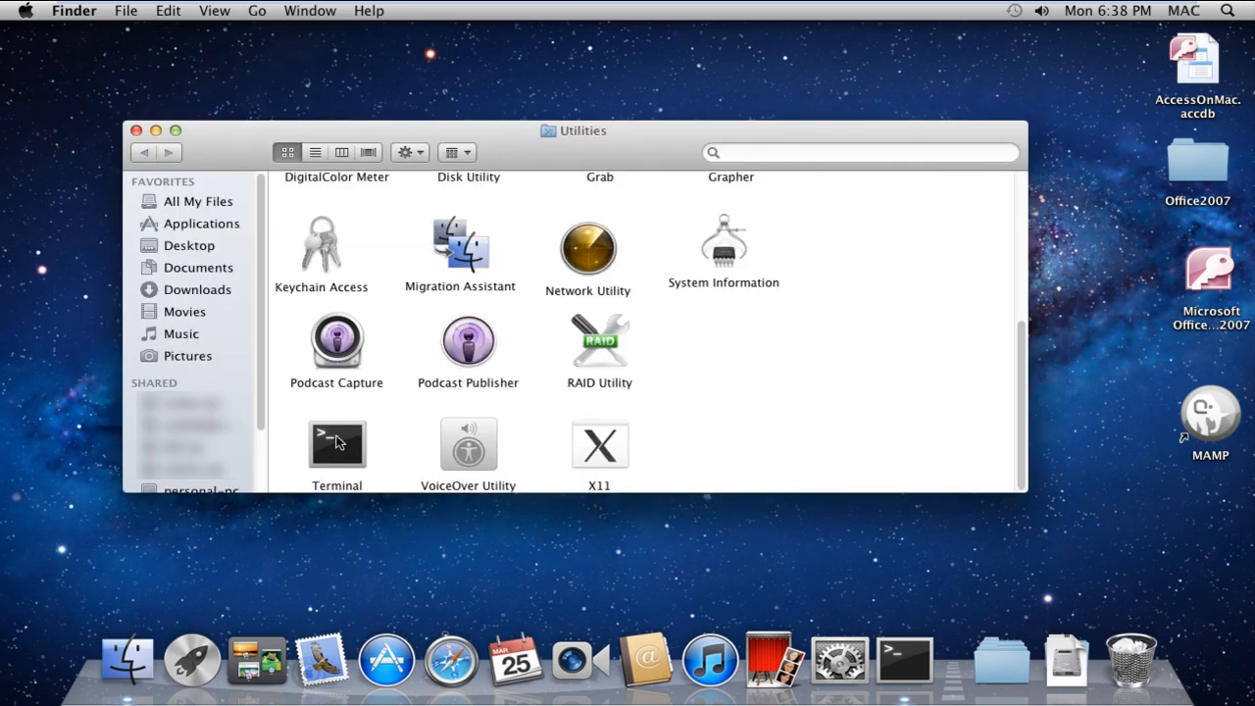
double_click(337, 443)
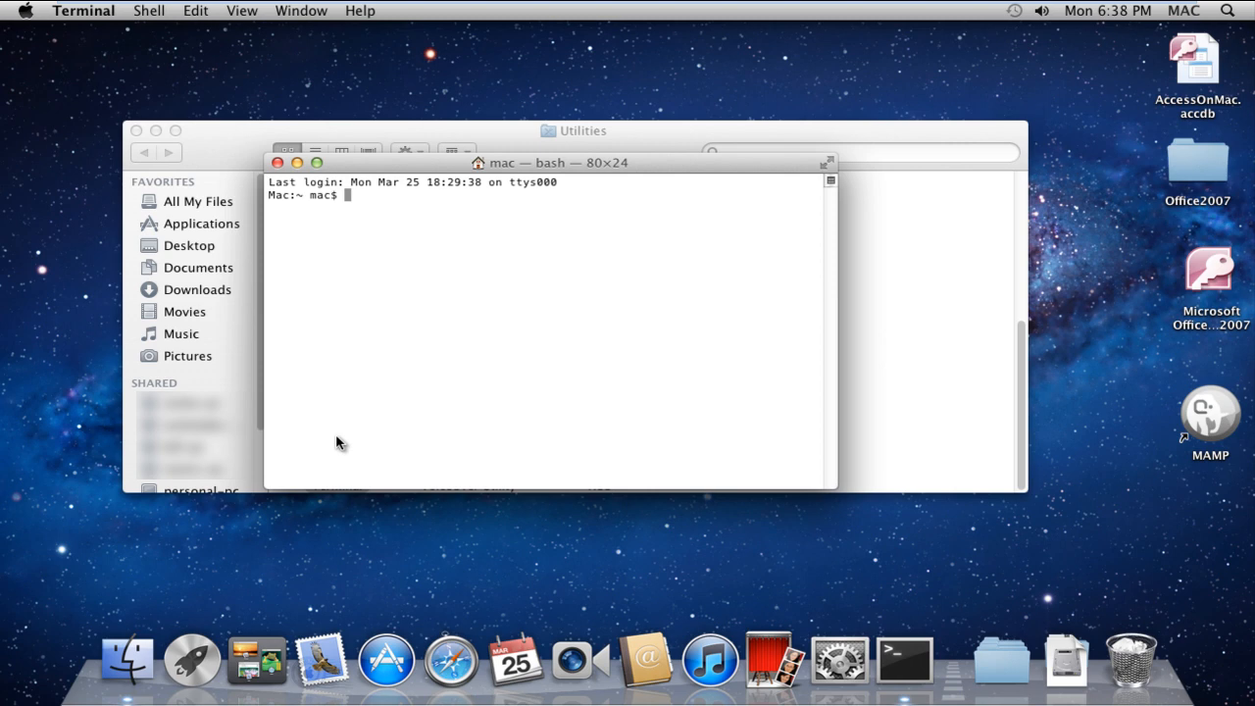
Step: Run mkdir .MacOSX to create a hidden .MacOSX folder in the home directory
type("mkdir")
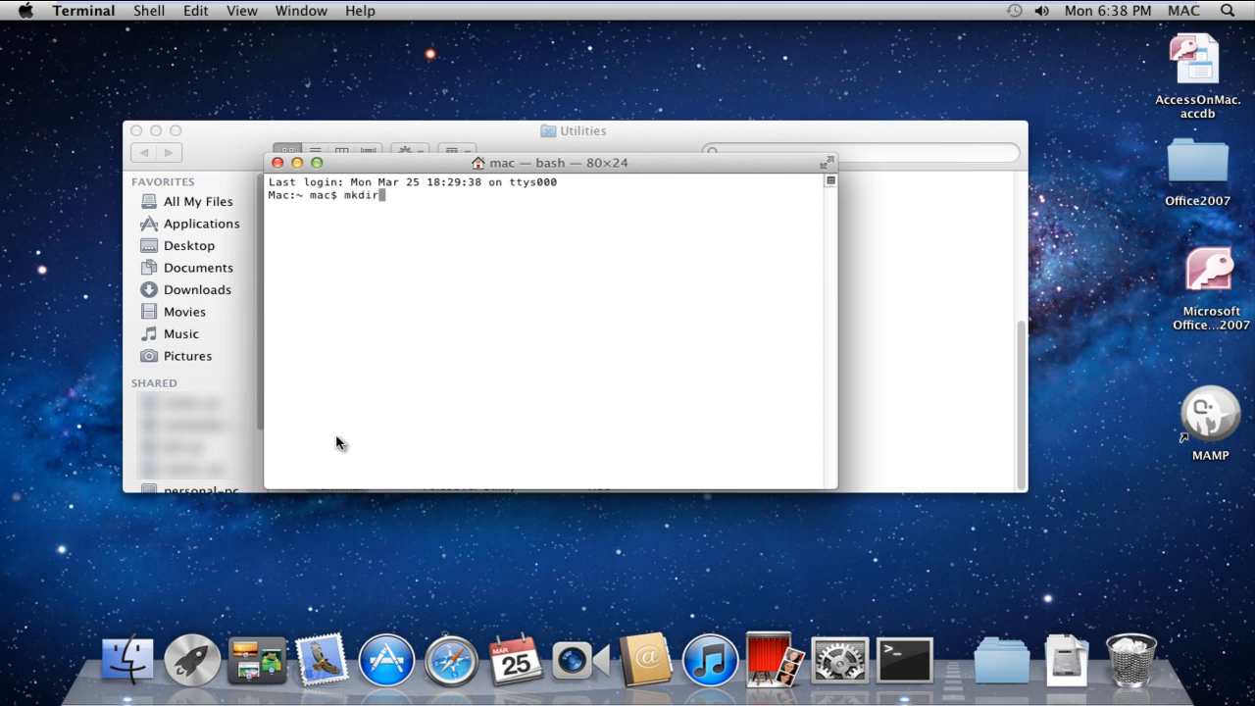
type(".MacOSX")
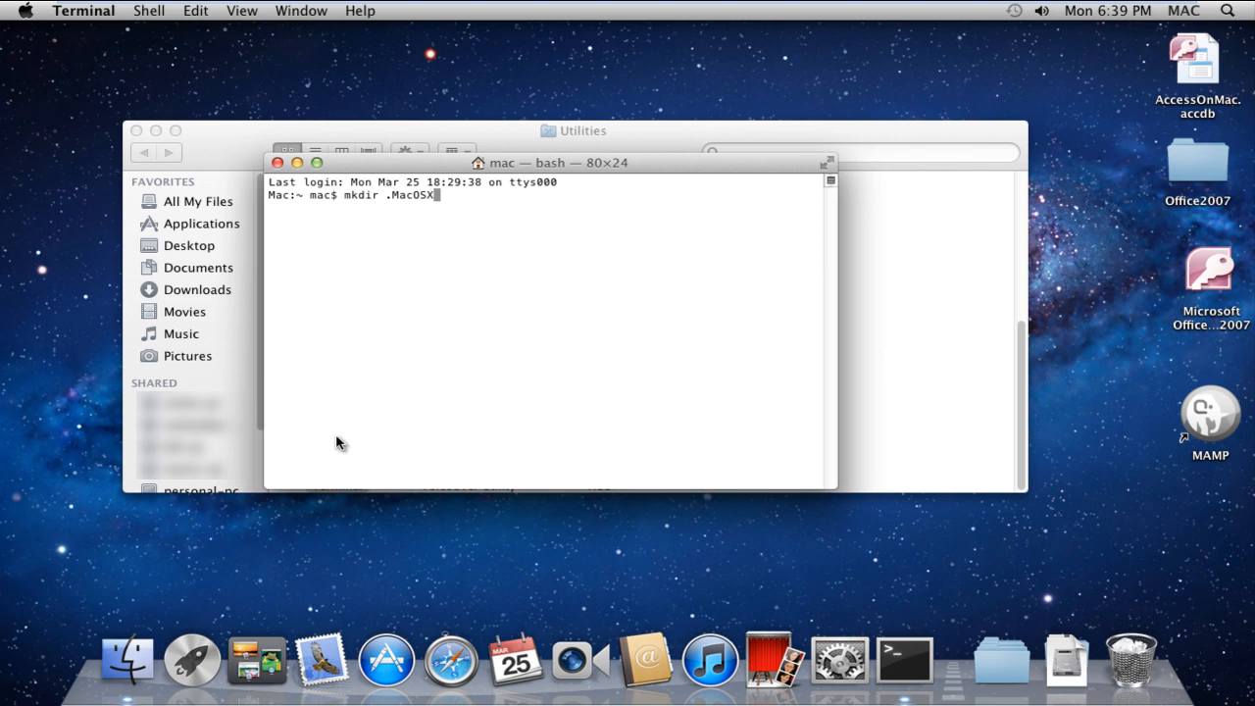
key("Return")
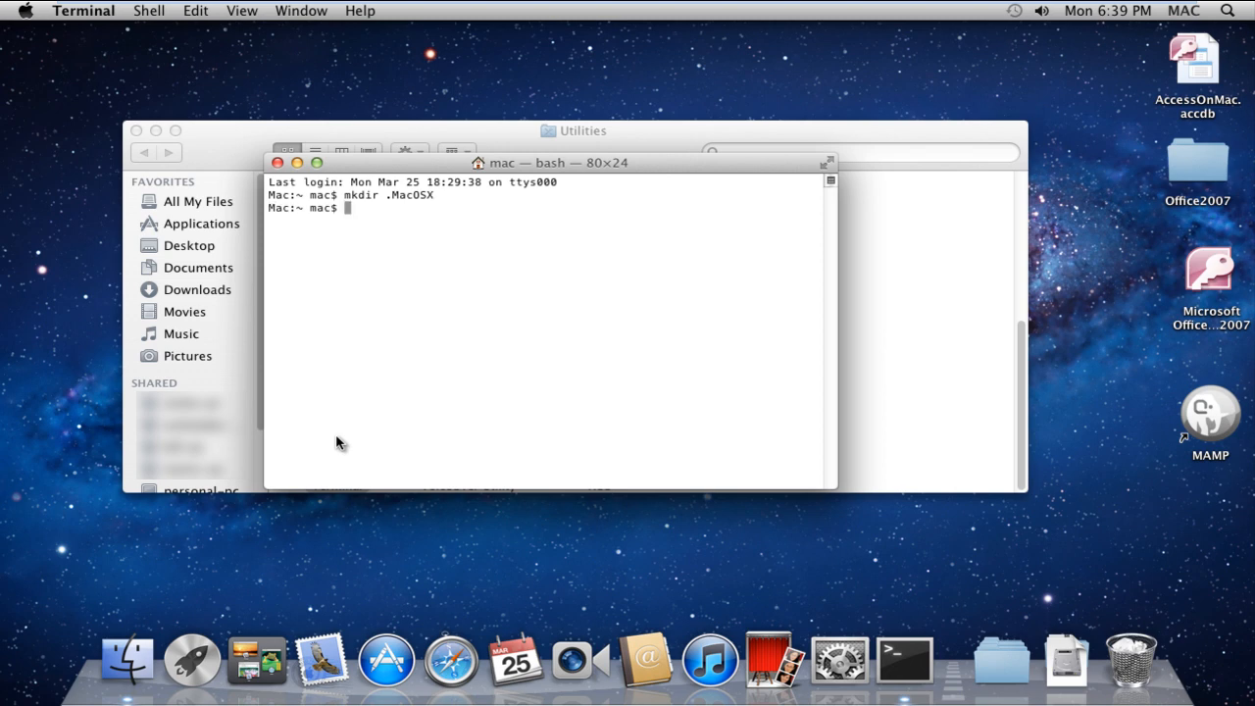
Step: Run echo "" > .MACOSX/environment.plist to create an empty environment.plist file
type("echo")
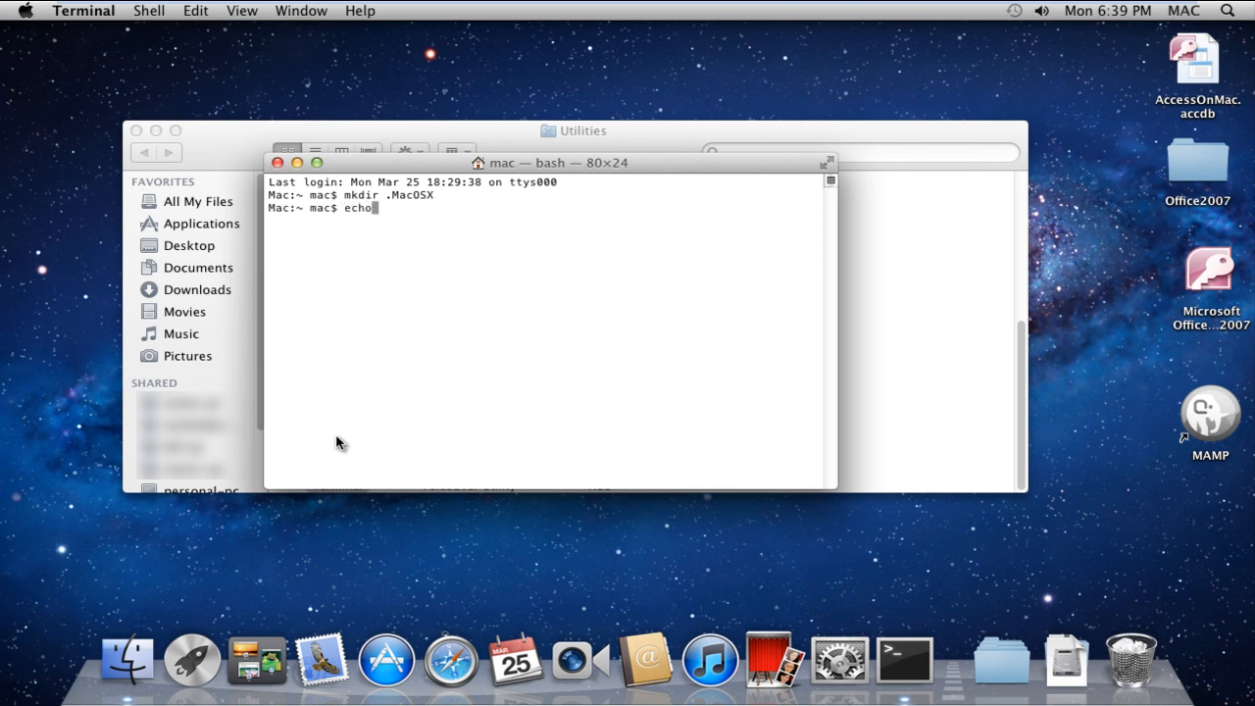
type("\"")
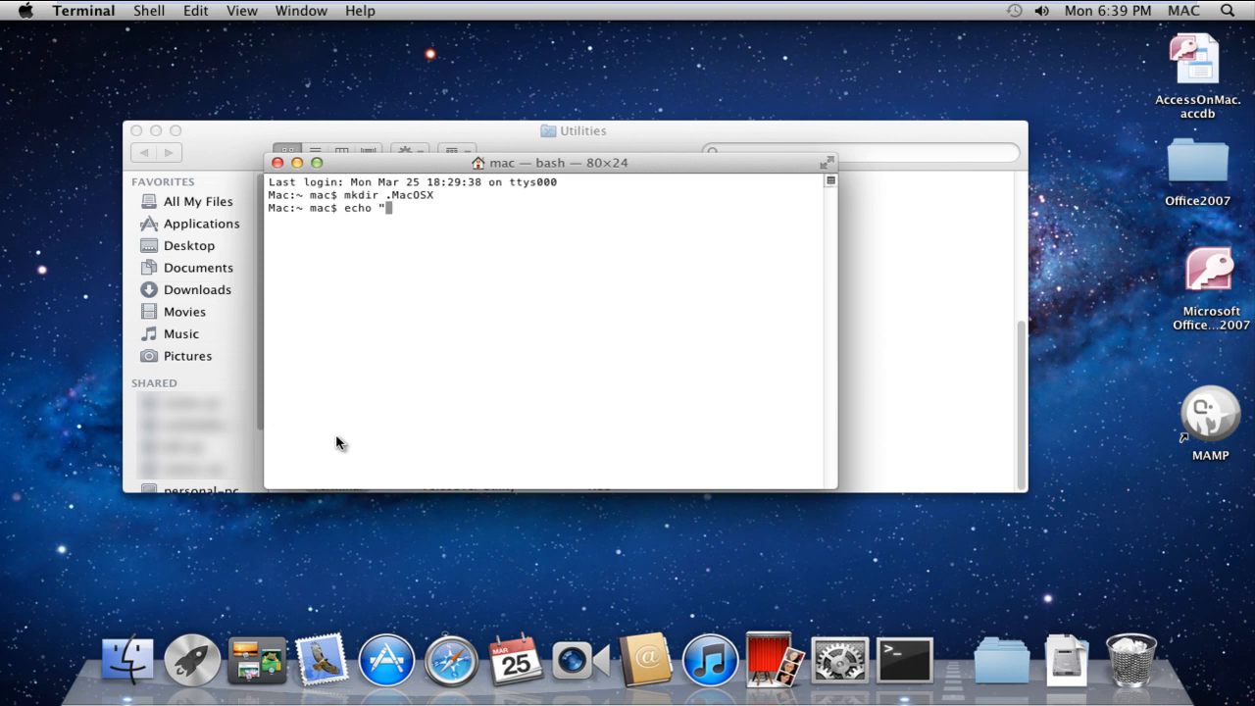
type("\"> .MACO")
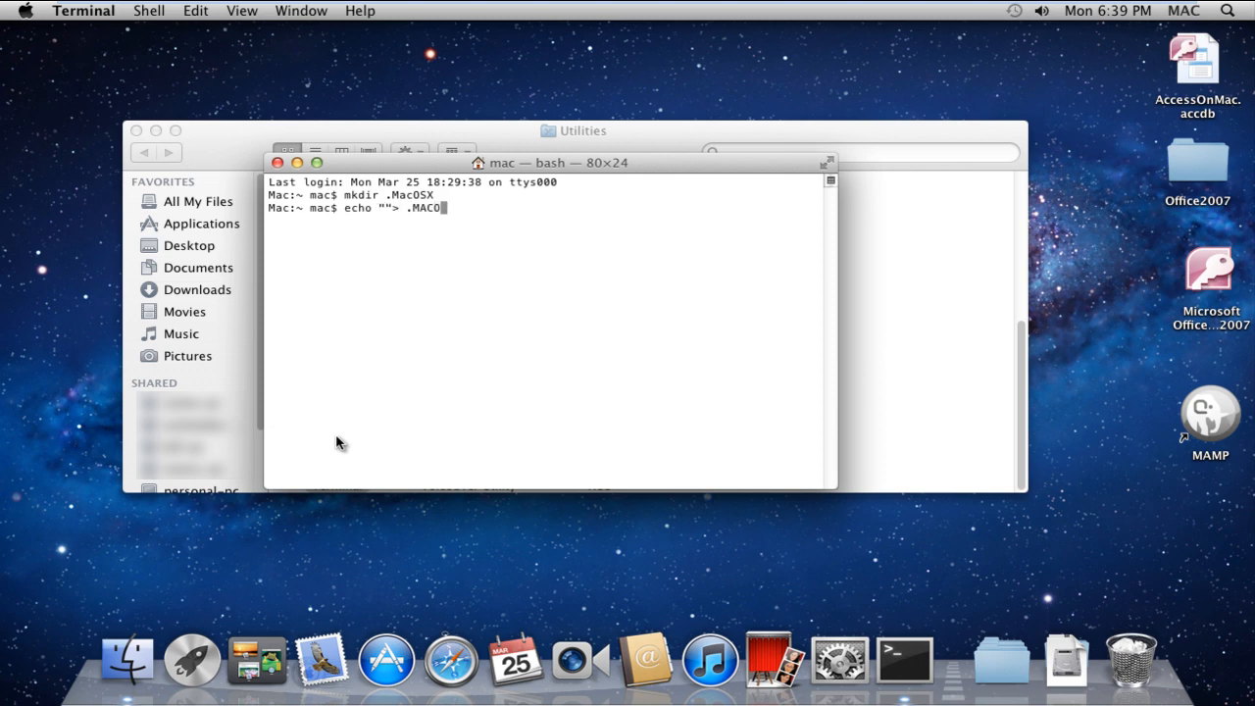
type("SX/env")
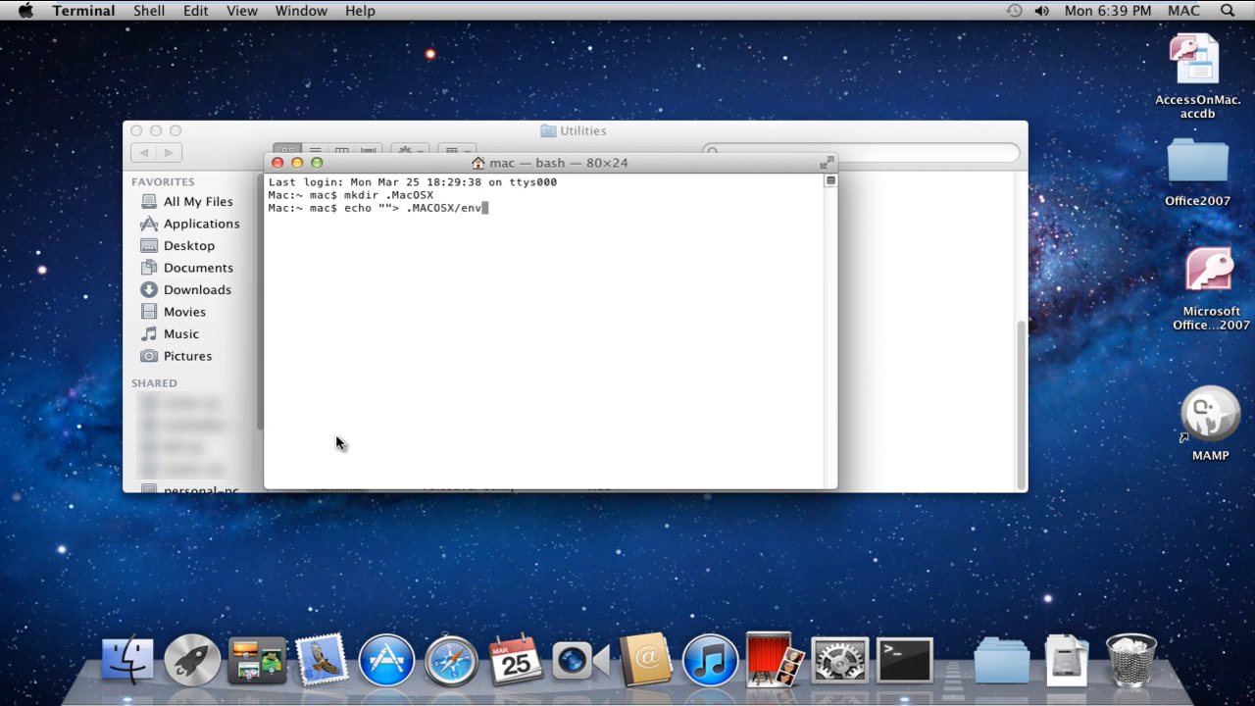
type("ironment.pli")
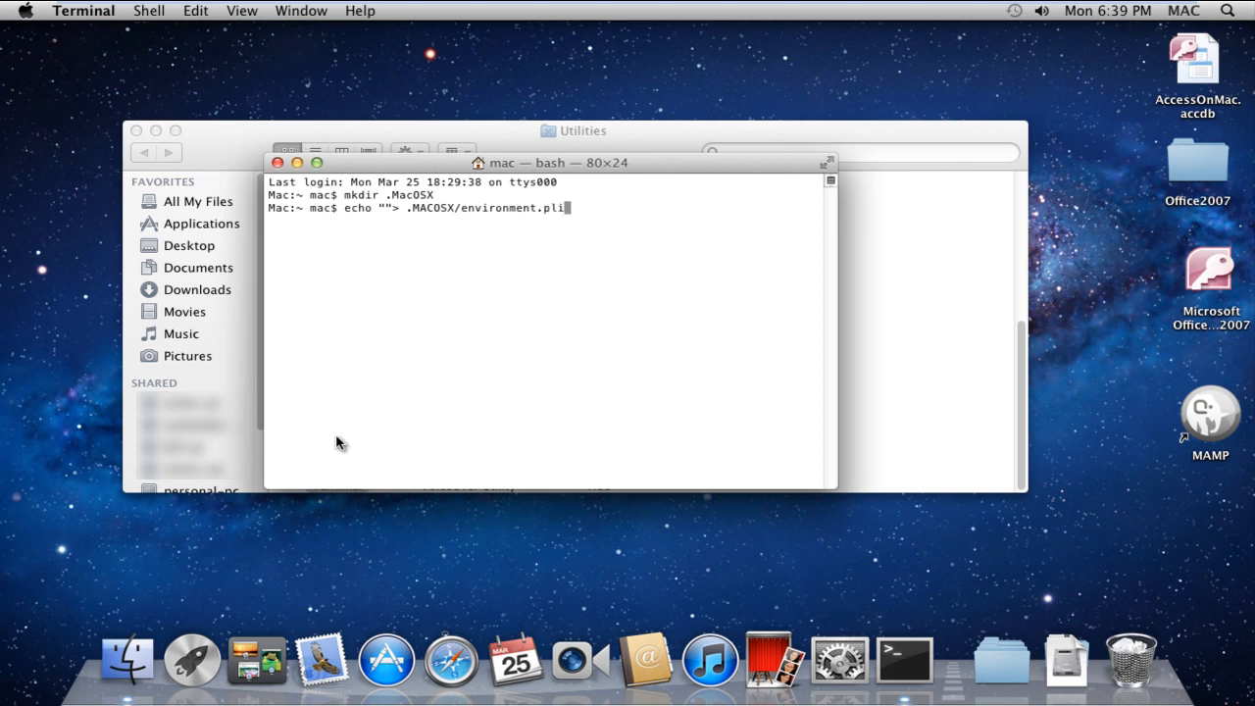
key("Return")
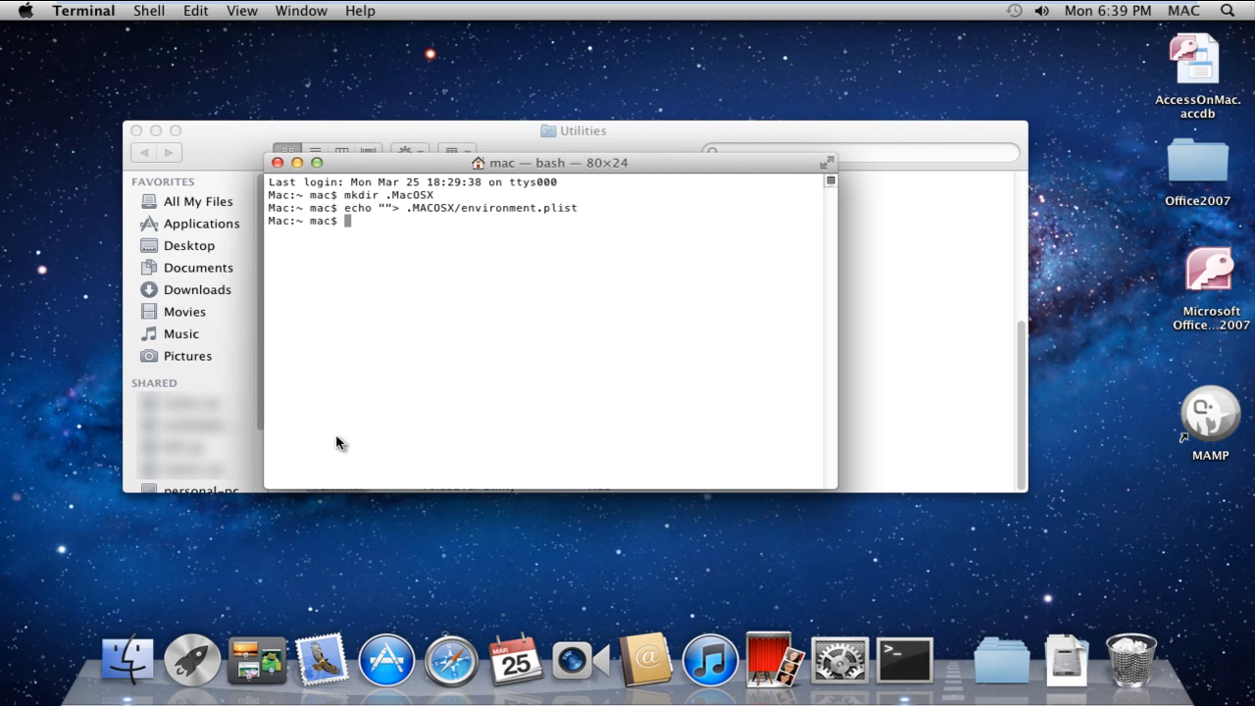
Step: Run open .MacOSX/environment.plist to launch the file in TextEdit
type("ope")
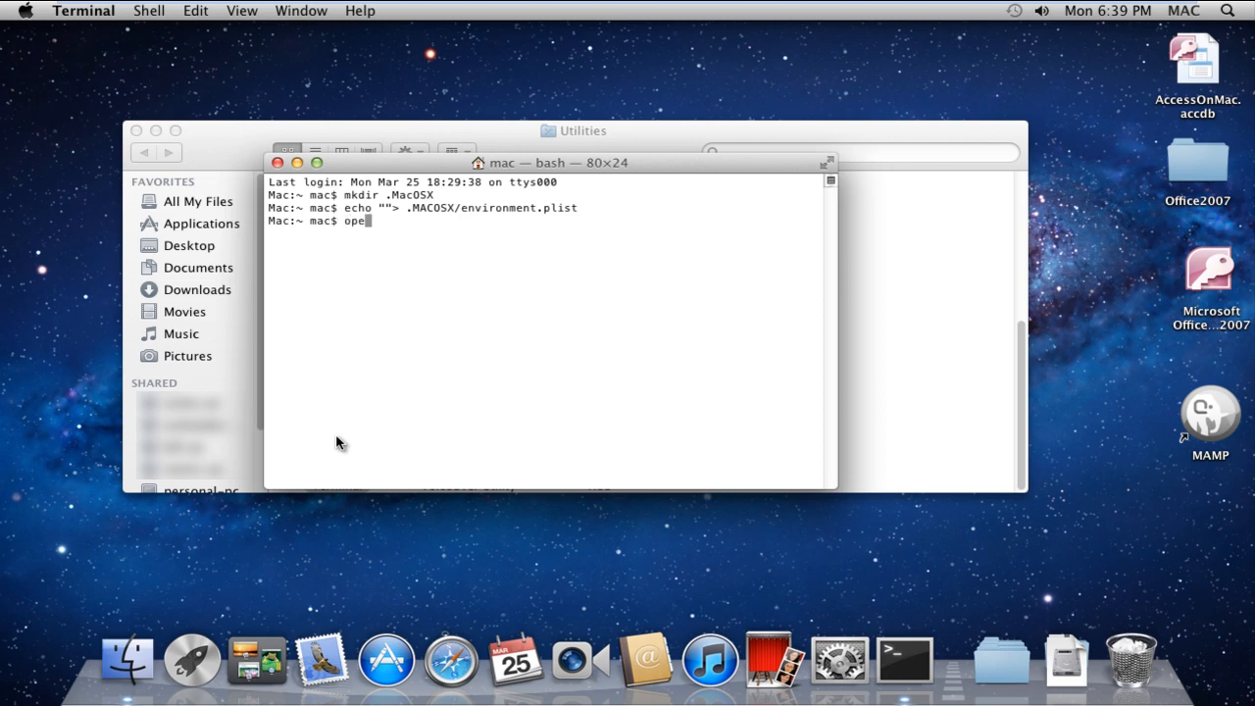
type("n .MacOSX/")
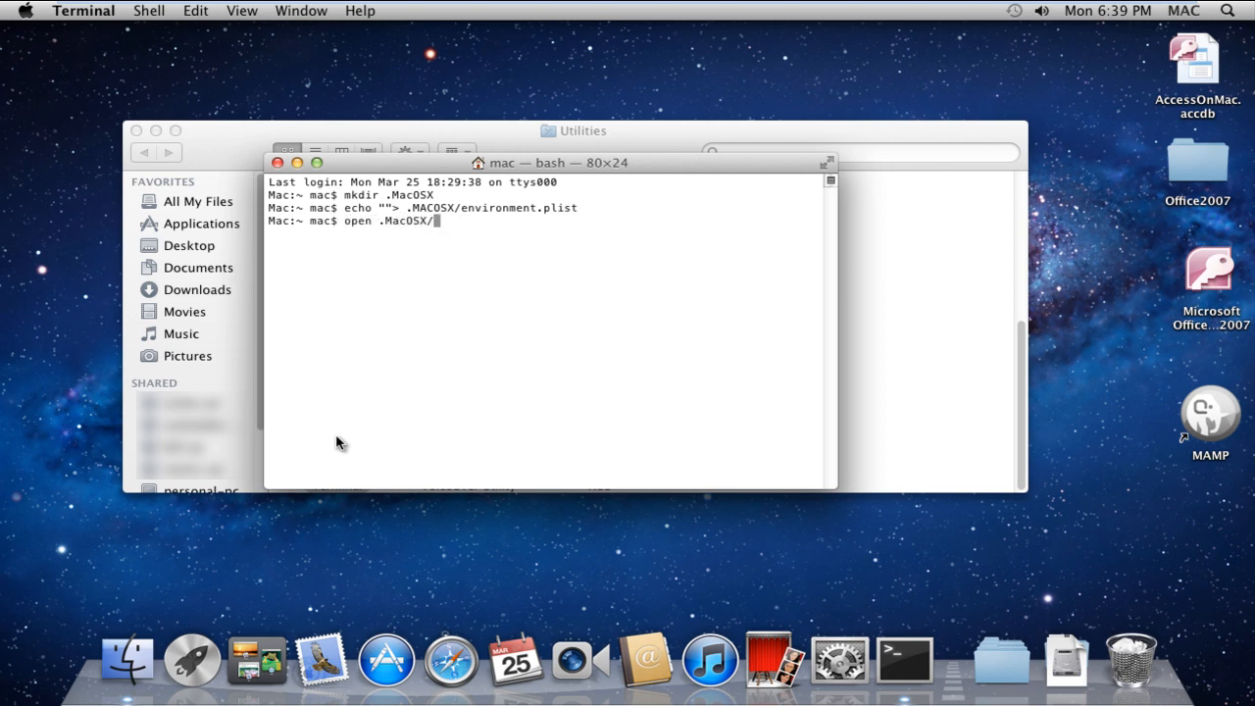
type("environment.plist")
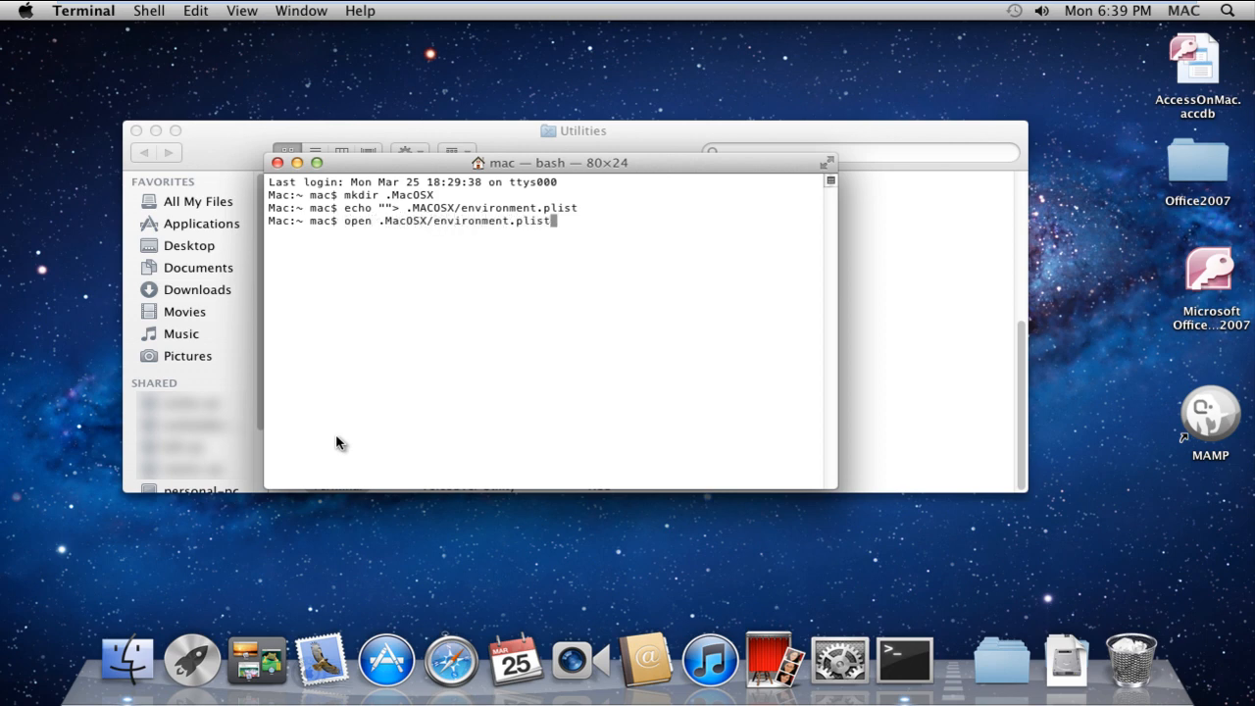
key("Return")
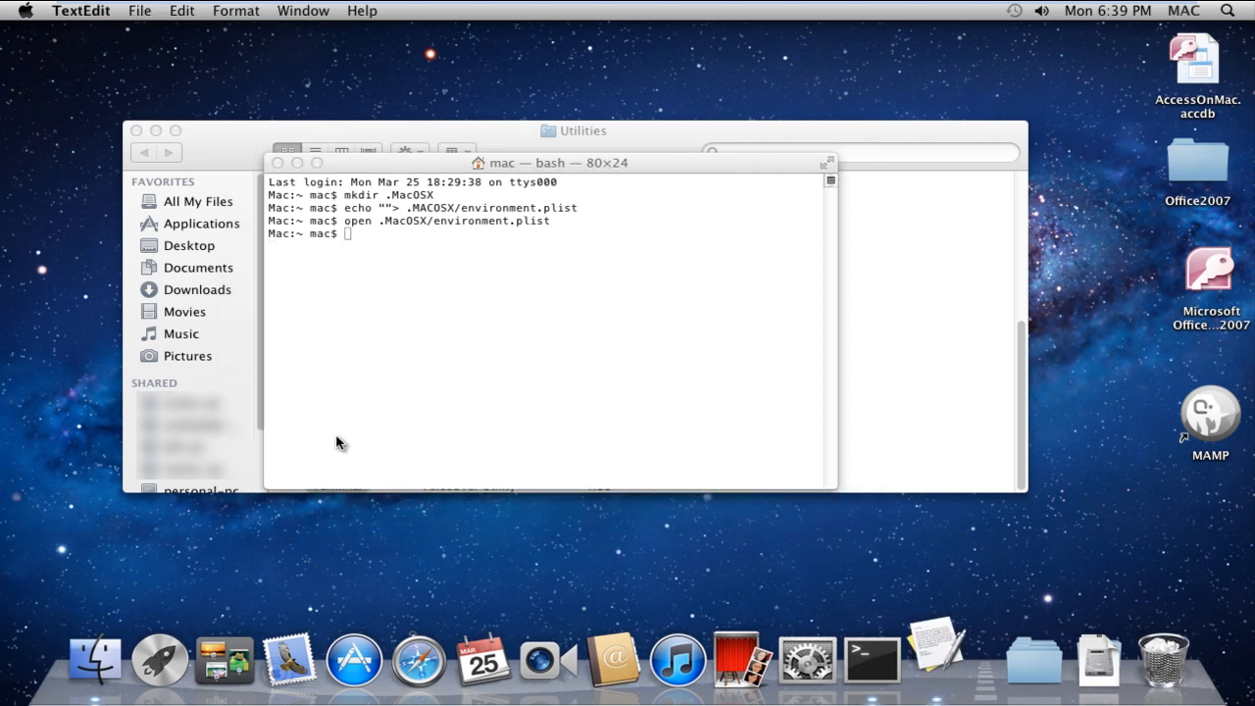